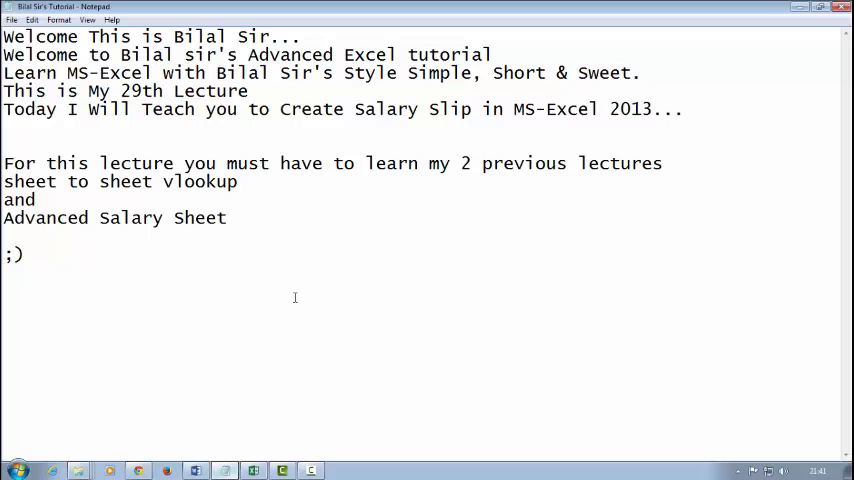
Put Notepad away so the Advanced Salary Sheet workbook comes into view
{"action": "left_click", "coordinate": [34, 200]}
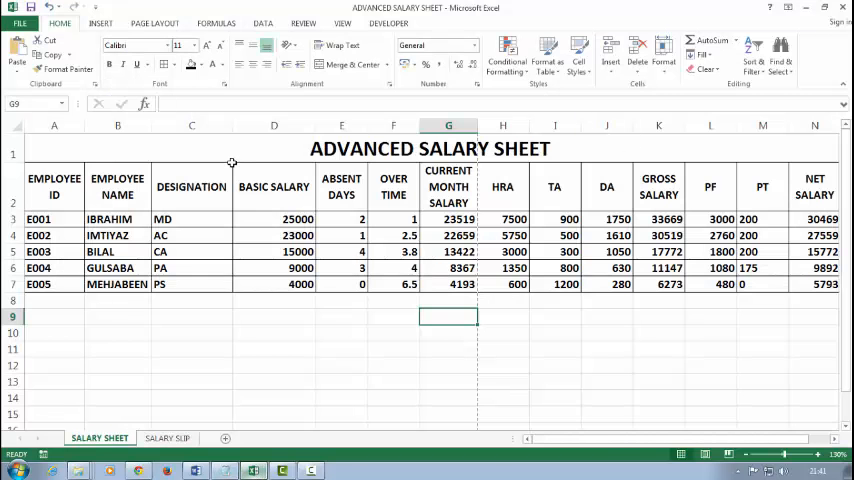
{"action": "left_click", "coordinate": [192, 186]}
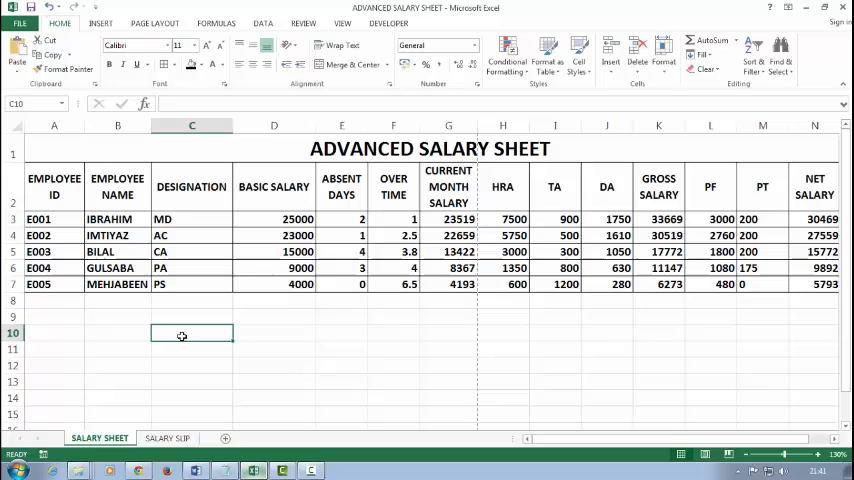
{"action": "left_click", "coordinate": [168, 438]}
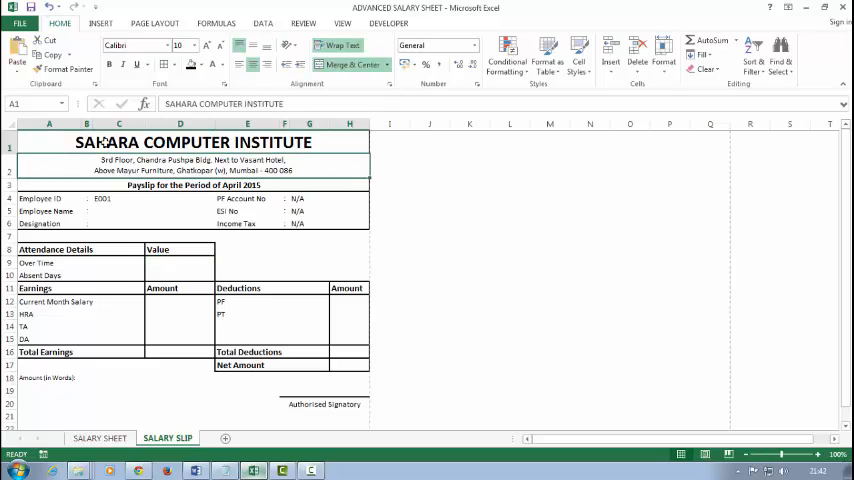
{"action": "left_click", "coordinate": [48, 250]}
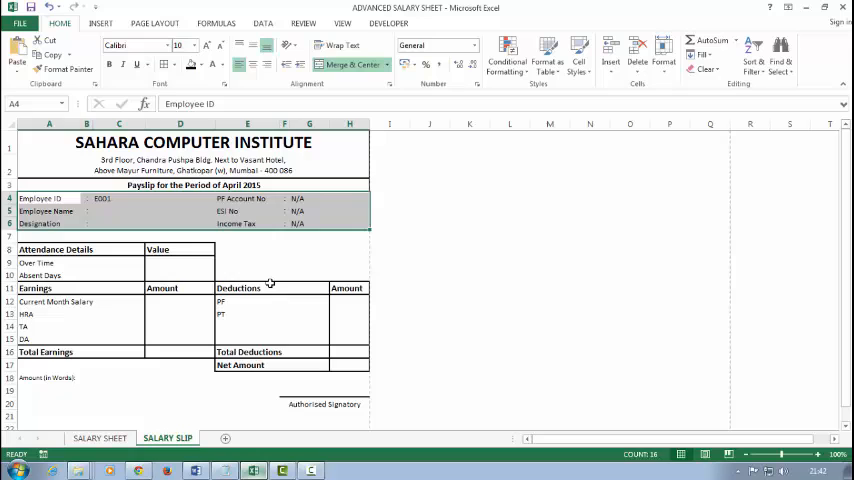
{"action": "left_click", "coordinate": [86, 236]}
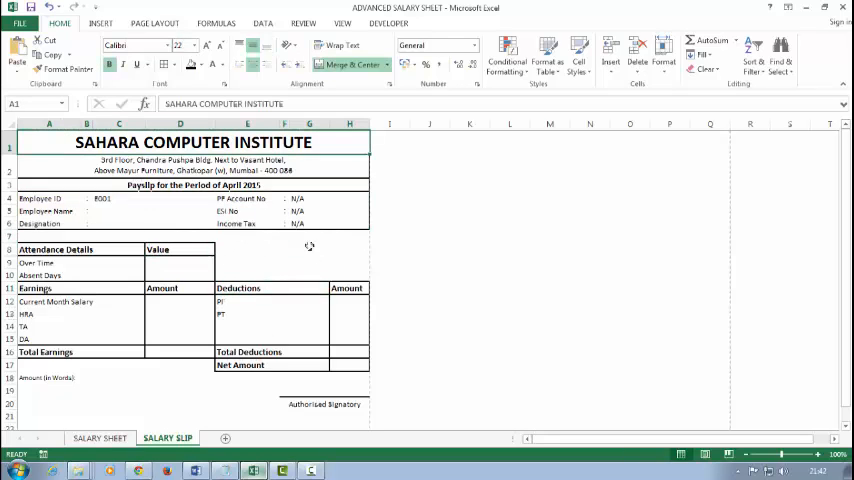
{"action": "left_click", "coordinate": [348, 262]}
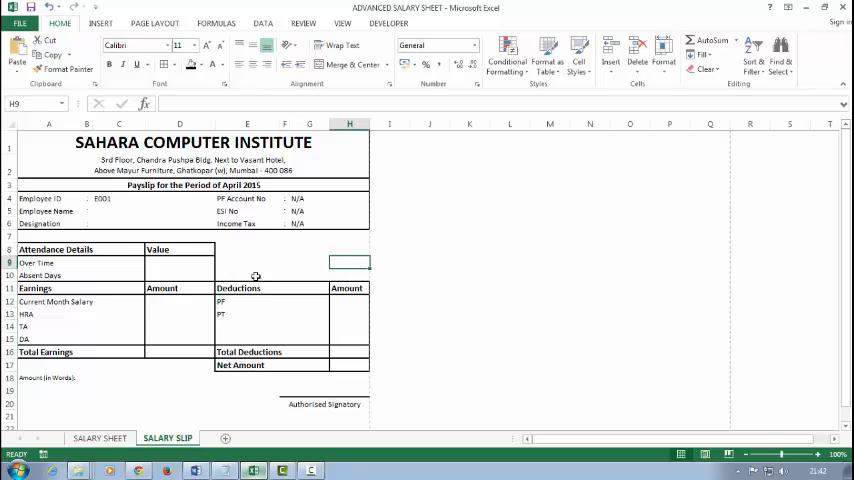
{"action": "left_click", "coordinate": [56, 300]}
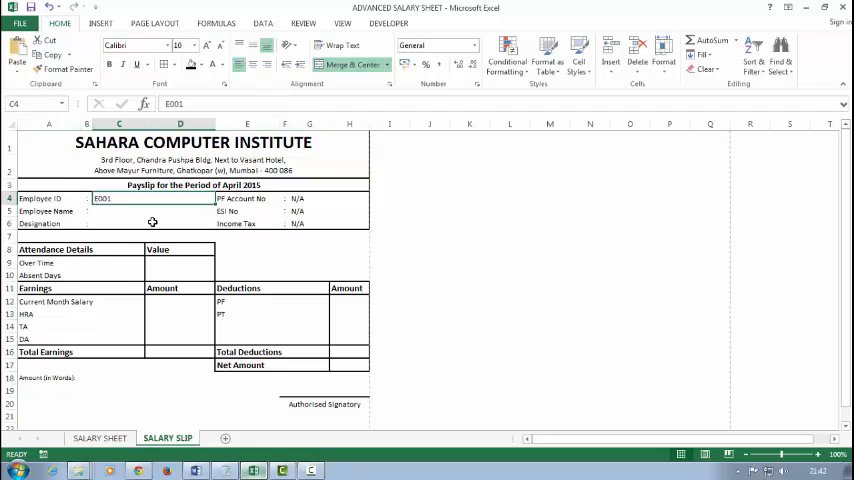
{"action": "type", "text": "E0"}
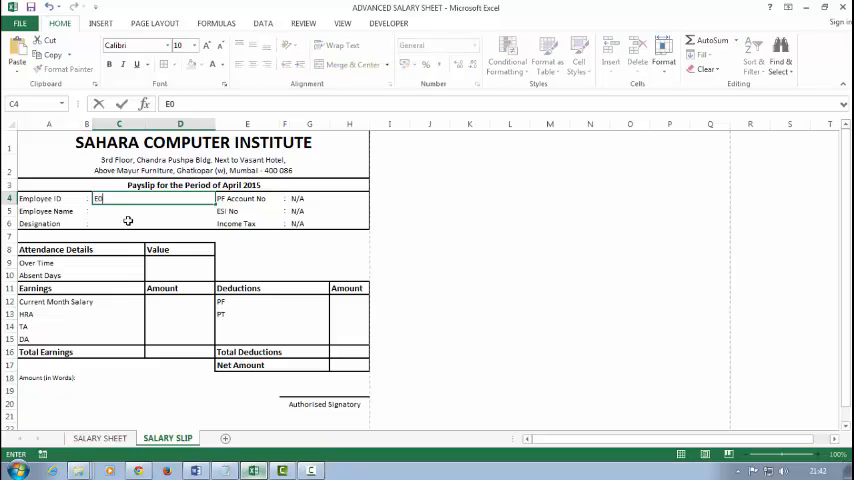
{"action": "key", "text": "enter"}
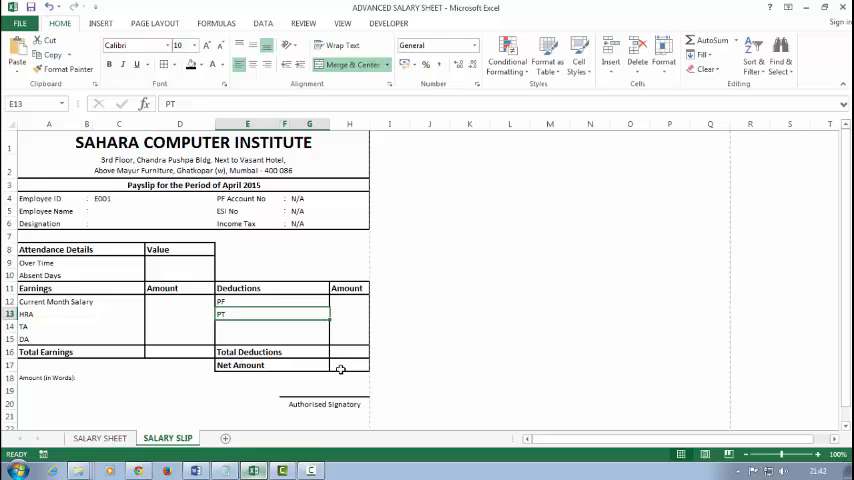
{"action": "left_click", "coordinate": [348, 364]}
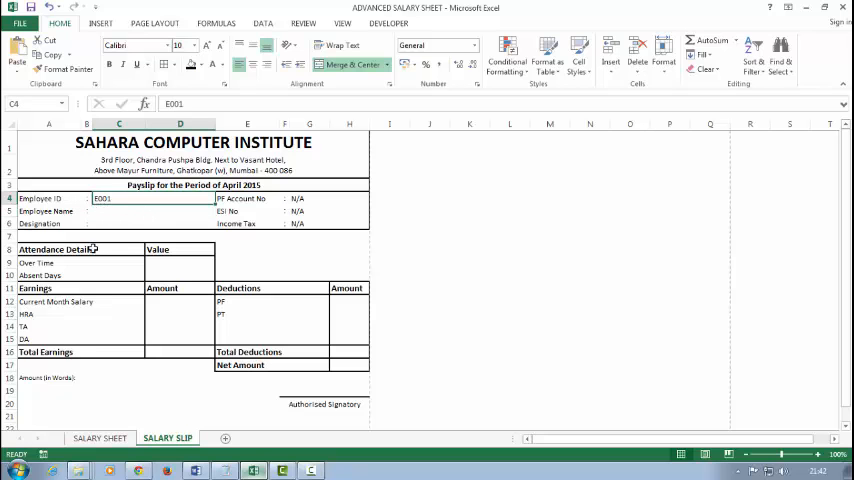
{"action": "left_click", "coordinate": [100, 438]}
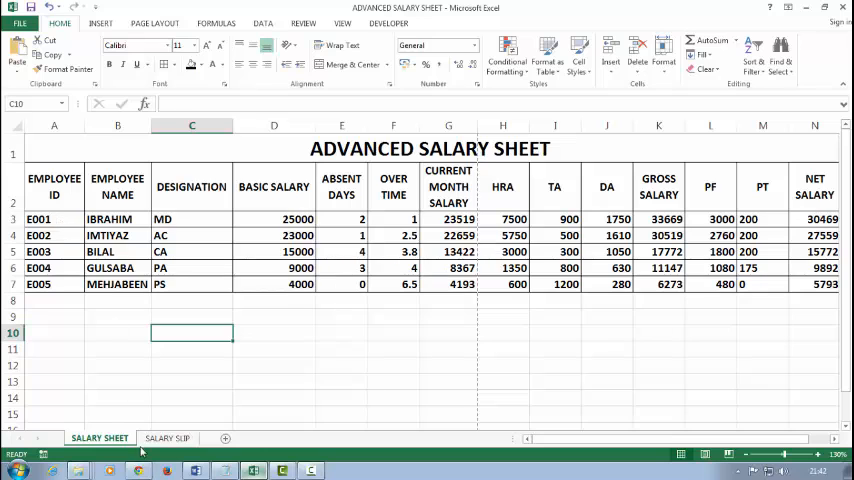
Look up the employee name in C5 with VLOOKUP(C4, 'SALARY SHEET'!A2:N7, 2, FALSE), returning IBRAHIM
{"action": "left_click", "coordinate": [168, 438]}
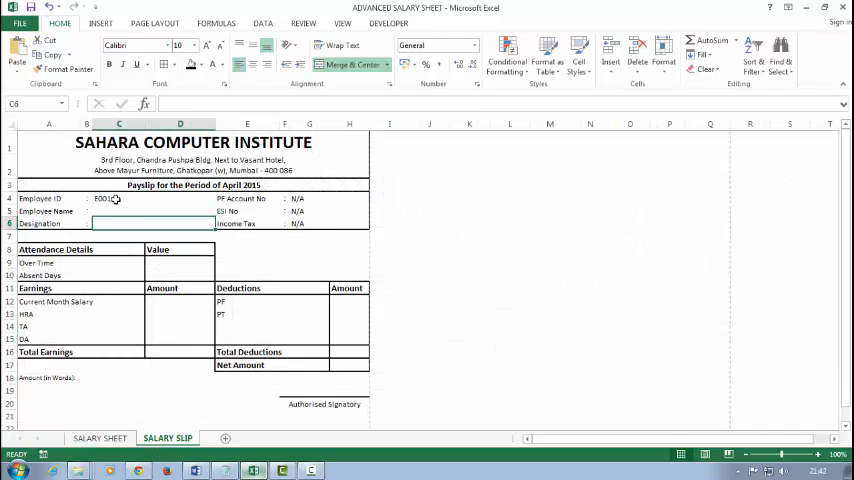
{"action": "left_click", "coordinate": [150, 212]}
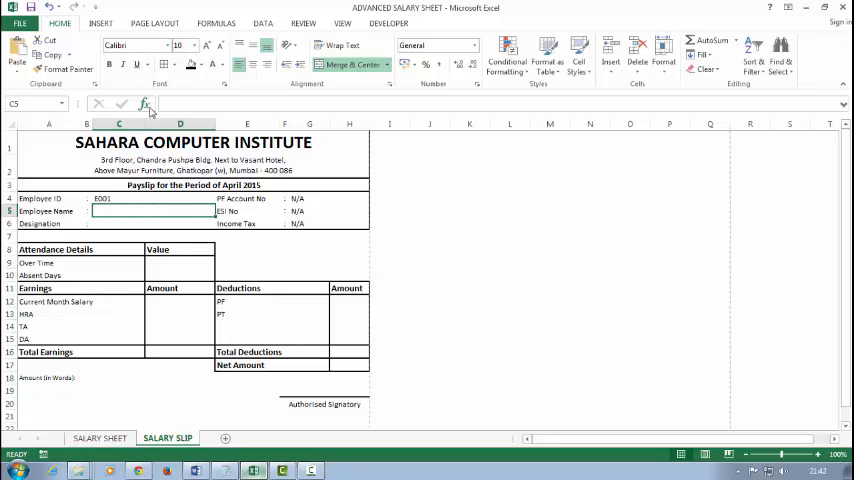
{"action": "left_click", "coordinate": [144, 104]}
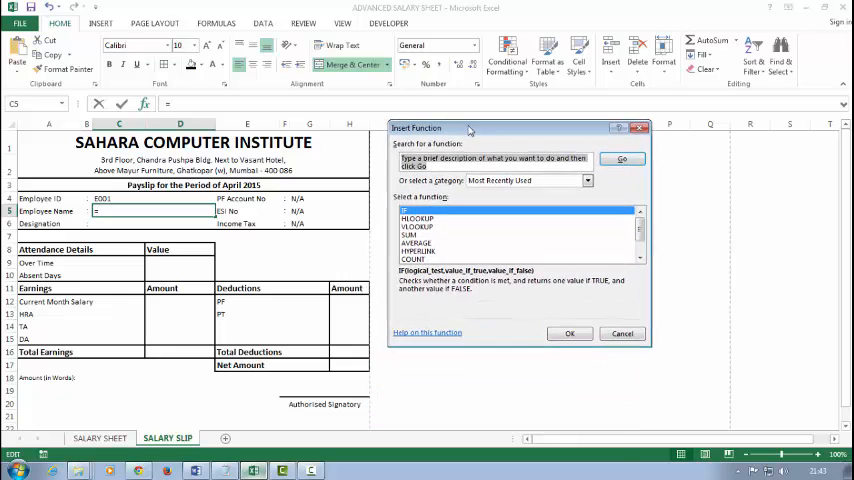
{"action": "left_click", "coordinate": [416, 228]}
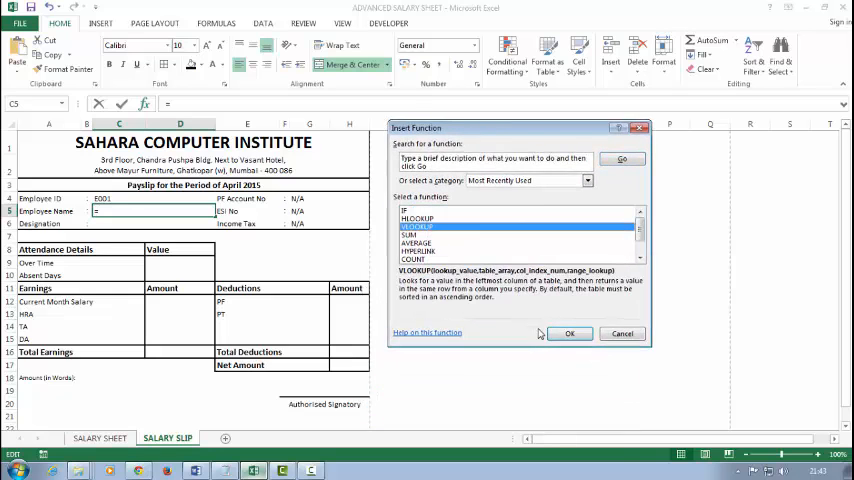
{"action": "left_click", "coordinate": [570, 332]}
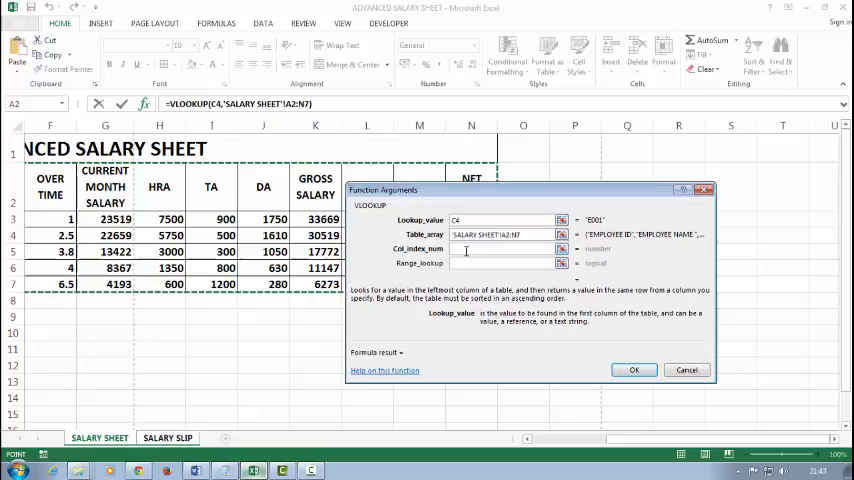
{"action": "left_click", "coordinate": [168, 438]}
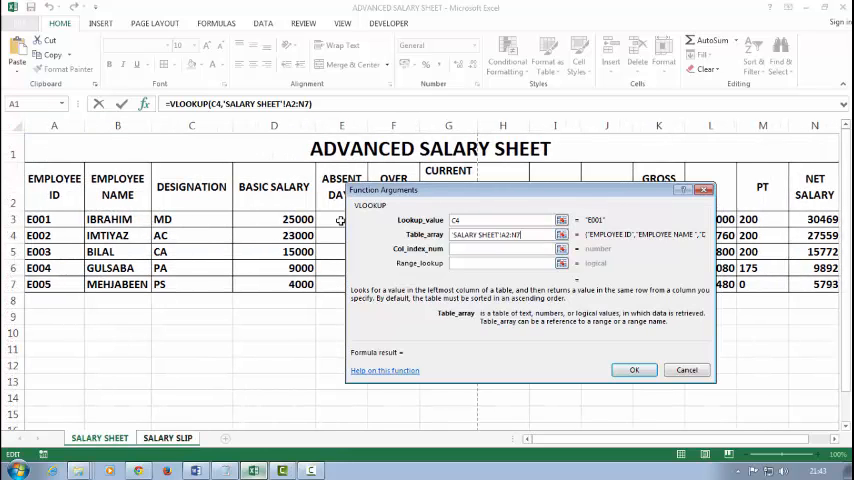
{"action": "left_click", "coordinate": [168, 438]}
{"action": "type", "text": "0"}
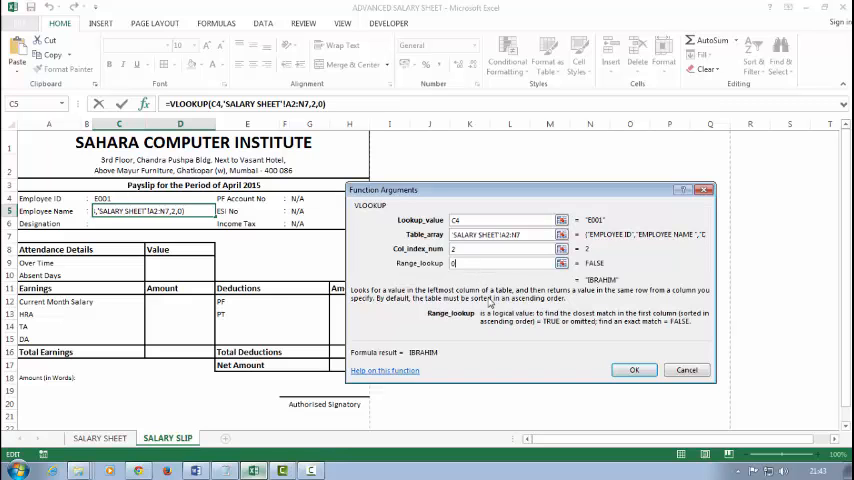
{"action": "left_click", "coordinate": [634, 368]}
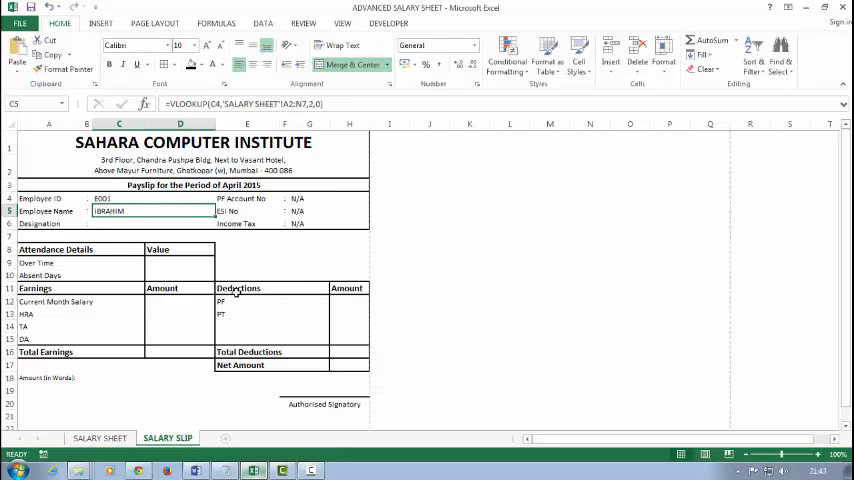
{"action": "left_click", "coordinate": [118, 224]}
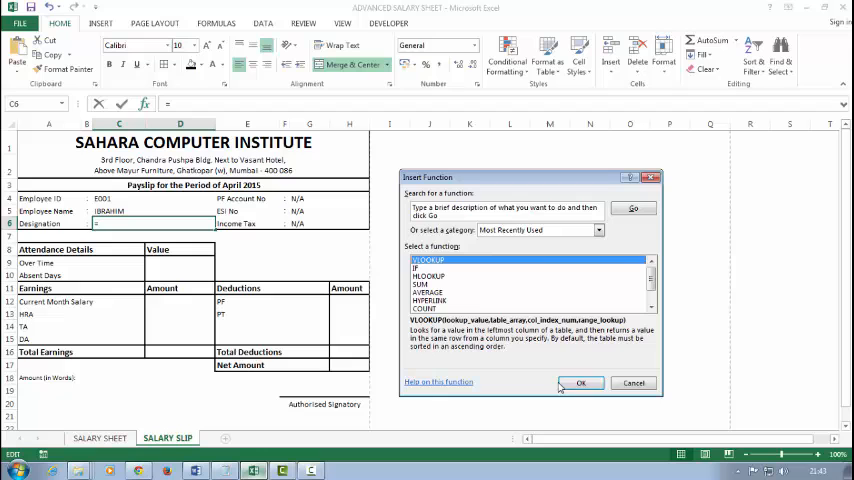
Look up the designation in C6 with VLOOKUP on C4, salary table column 3, exact match, returning MD
{"action": "left_click", "coordinate": [580, 384]}
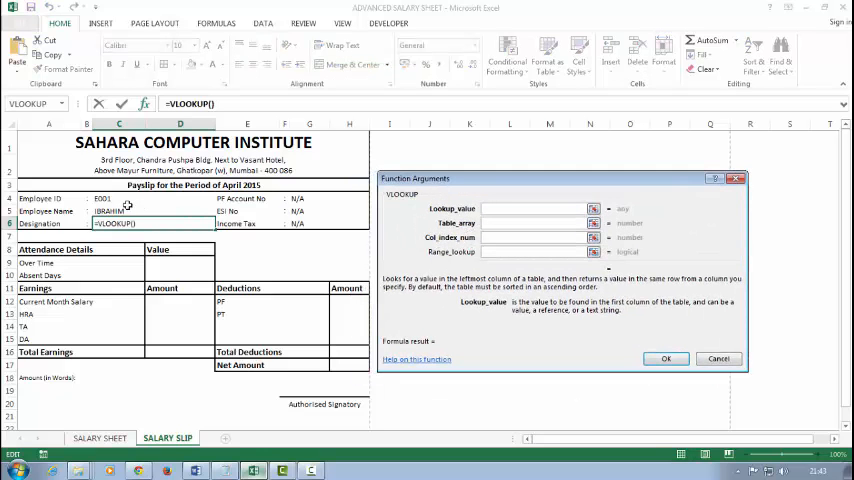
{"action": "type", "text": "C4"}
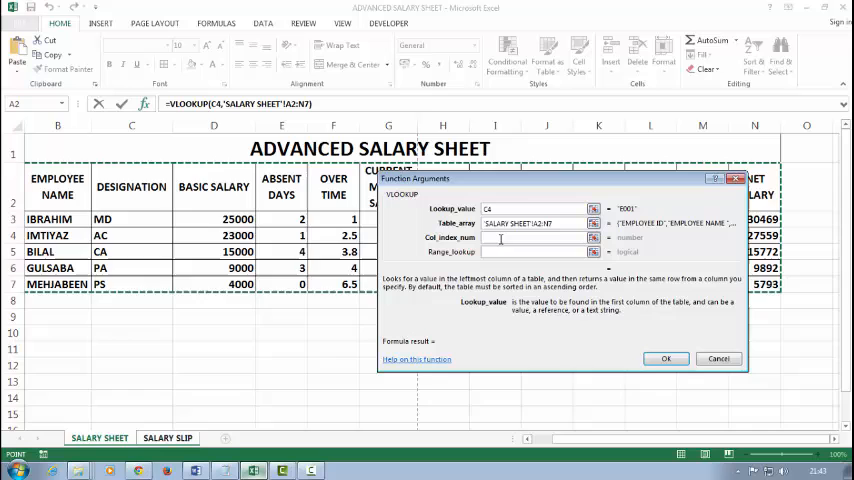
{"action": "left_click", "coordinate": [168, 438]}
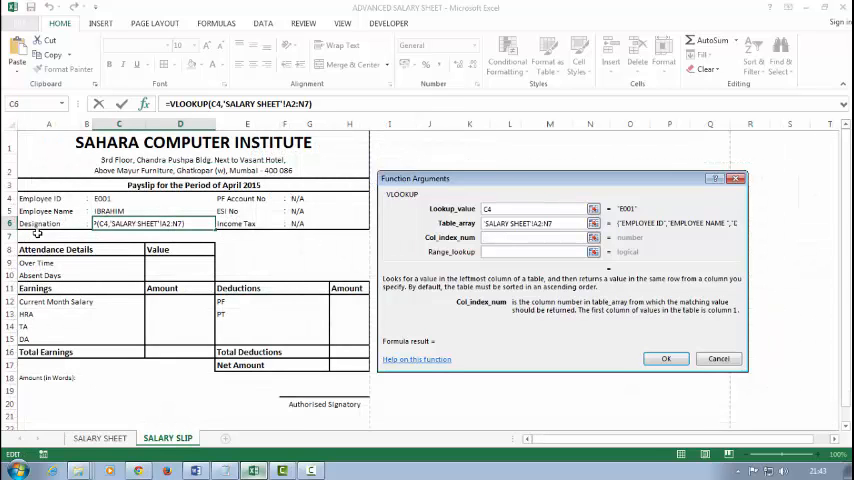
{"action": "left_click", "coordinate": [100, 438]}
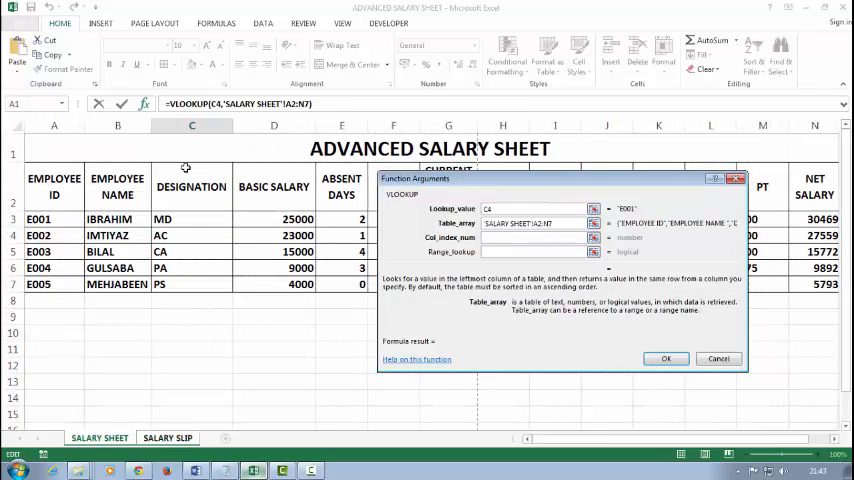
{"action": "left_click", "coordinate": [168, 438]}
{"action": "type", "text": "0"}
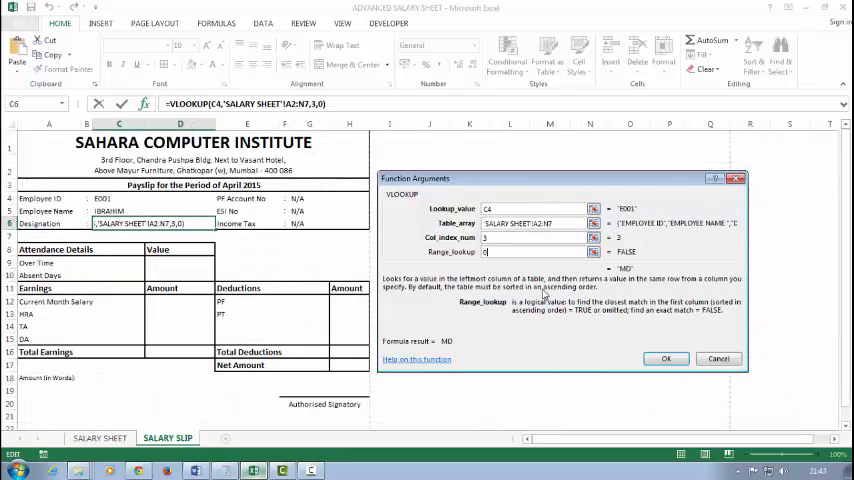
{"action": "left_click", "coordinate": [666, 358]}
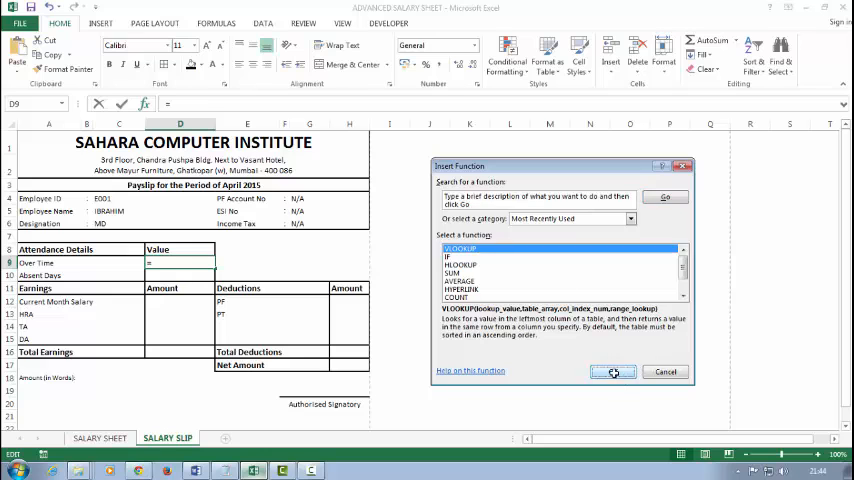
Fill Over Time in D9 with VLOOKUP(C4, 'SALARY SHEET'!A2:N7, 6, 0), giving 1
{"action": "left_click", "coordinate": [612, 372]}
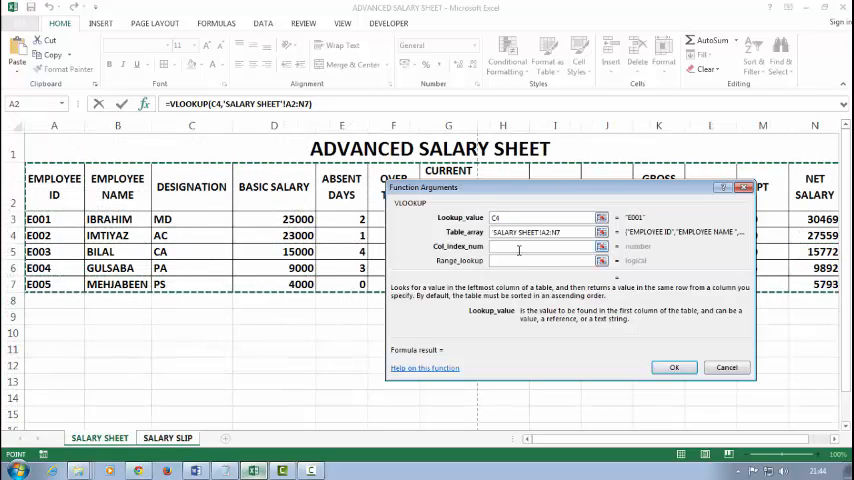
{"action": "left_click", "coordinate": [168, 438]}
{"action": "type", "text": "6"}
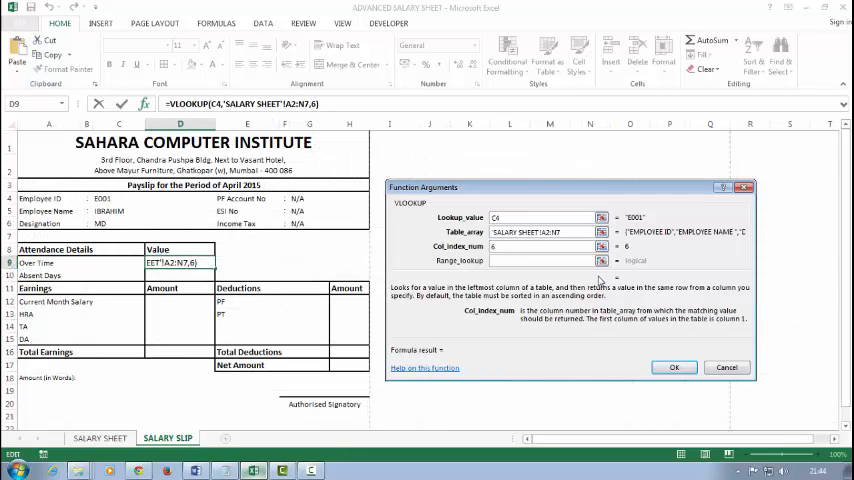
{"action": "type", "text": "0"}
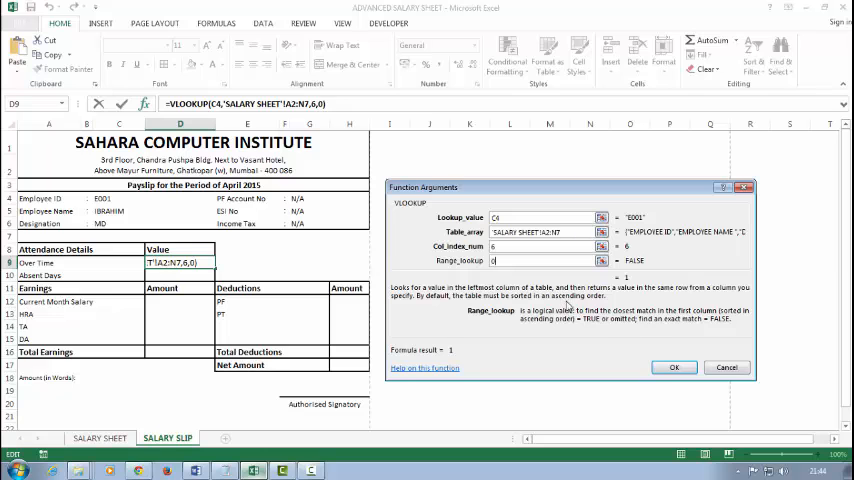
{"action": "left_click", "coordinate": [674, 368]}
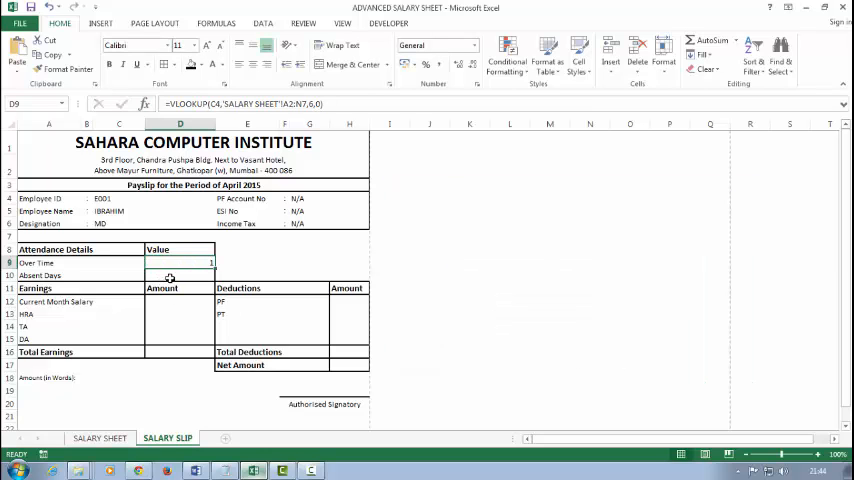
{"action": "left_click", "coordinate": [100, 438]}
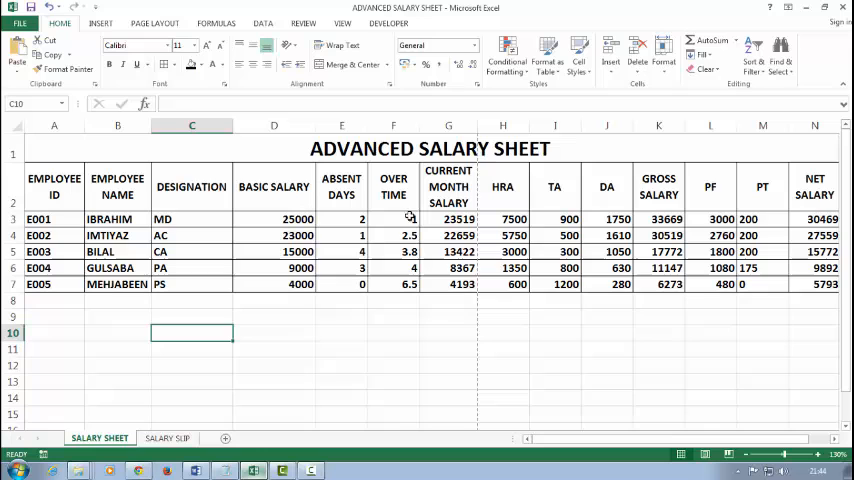
{"action": "left_click", "coordinate": [168, 438]}
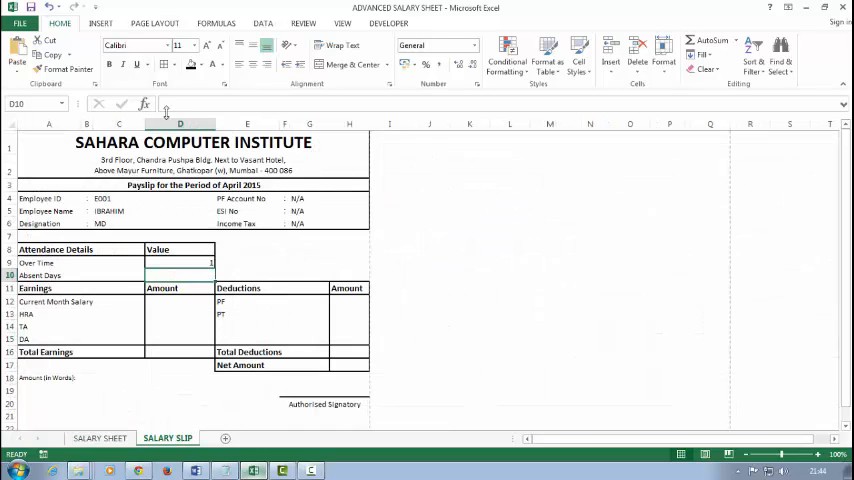
Fill Absent Days in D10 with VLOOKUP on C4, salary table column 5, showing 2
{"action": "left_click", "coordinate": [144, 104]}
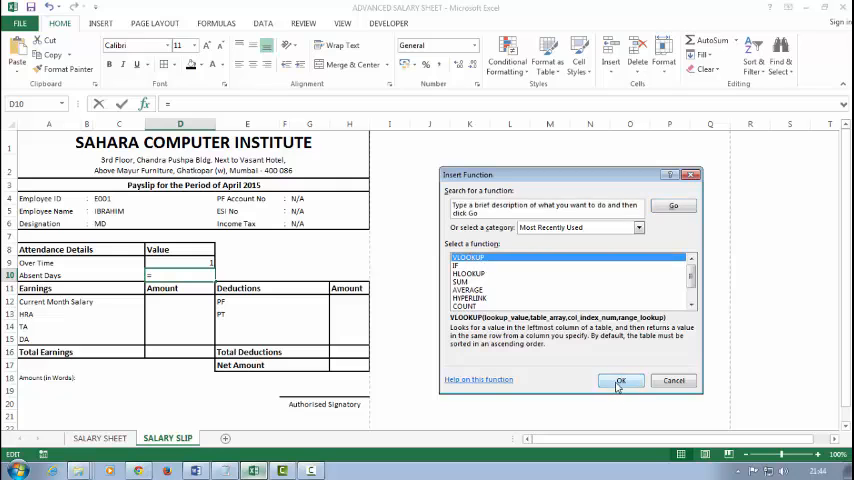
{"action": "left_click", "coordinate": [620, 380]}
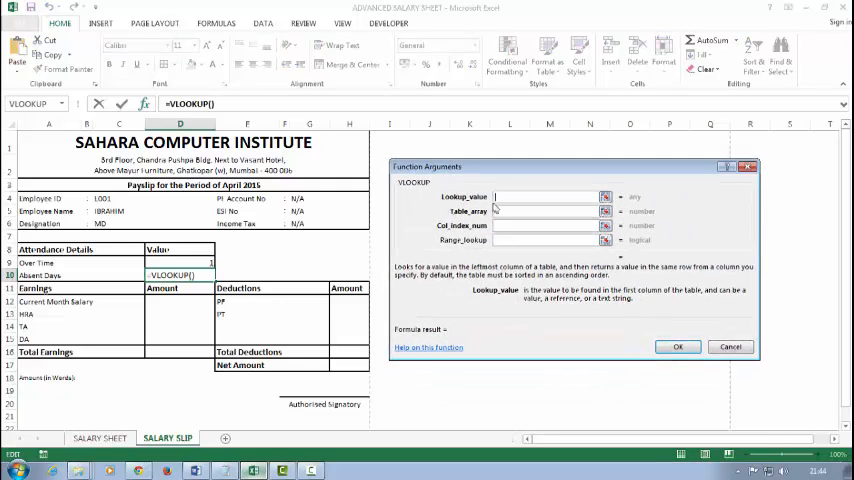
{"action": "type", "text": "C4"}
{"action": "left_click", "coordinate": [546, 240]}
{"action": "type", "text": "0"}
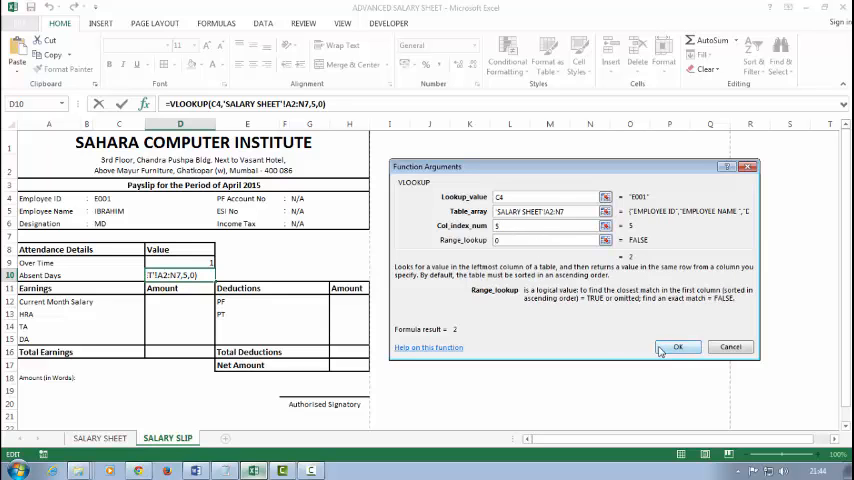
{"action": "left_click", "coordinate": [678, 348]}
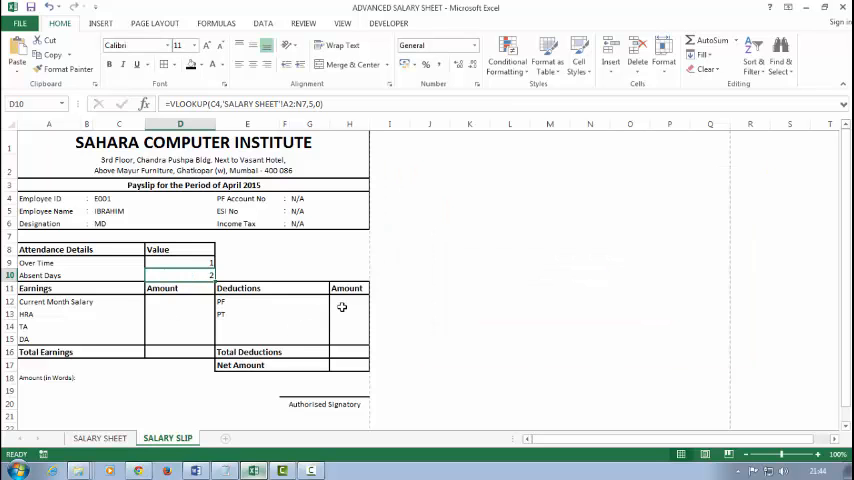
Fill Current Month Salary in C12 with VLOOKUP on C4, column 7, pulling 23519
{"action": "left_click", "coordinate": [180, 300]}
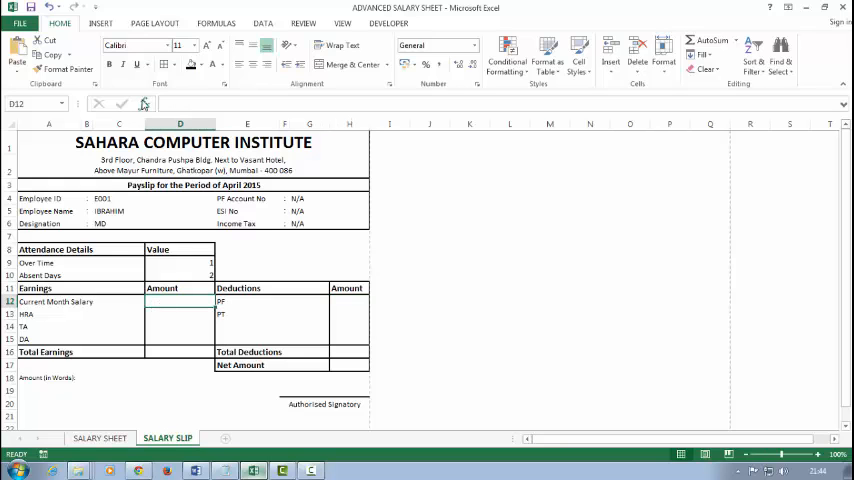
{"action": "left_click", "coordinate": [144, 104]}
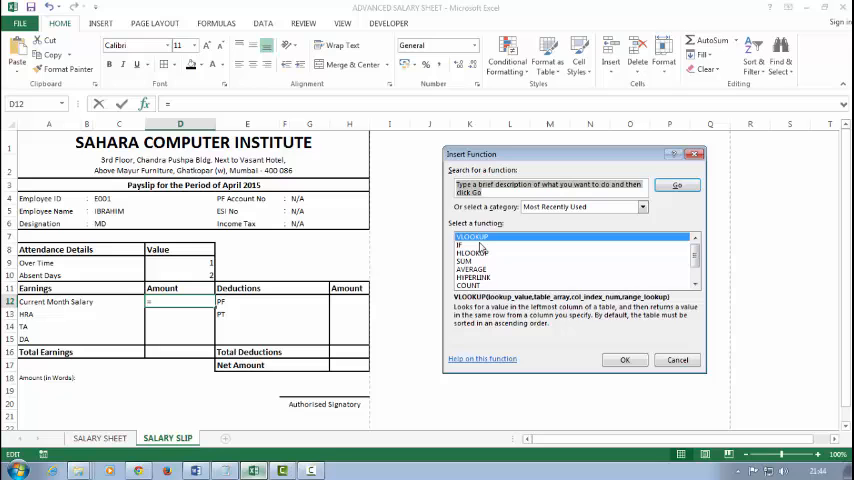
{"action": "left_click", "coordinate": [624, 360]}
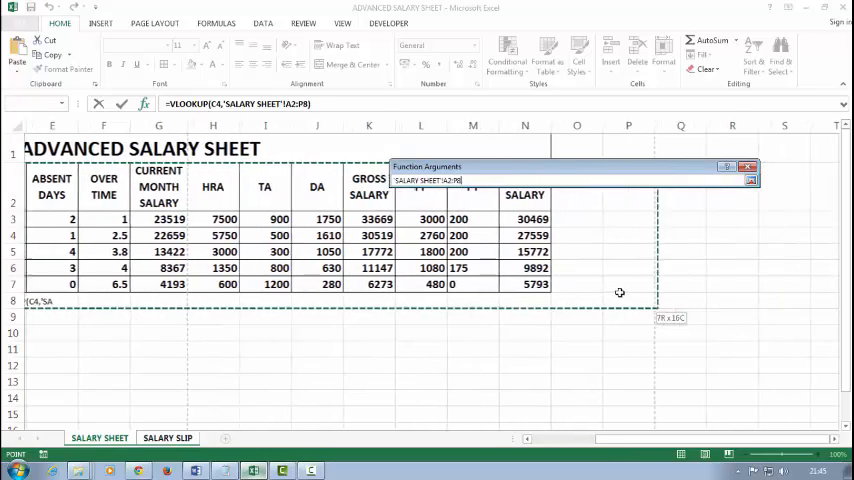
{"action": "left_click", "coordinate": [168, 438]}
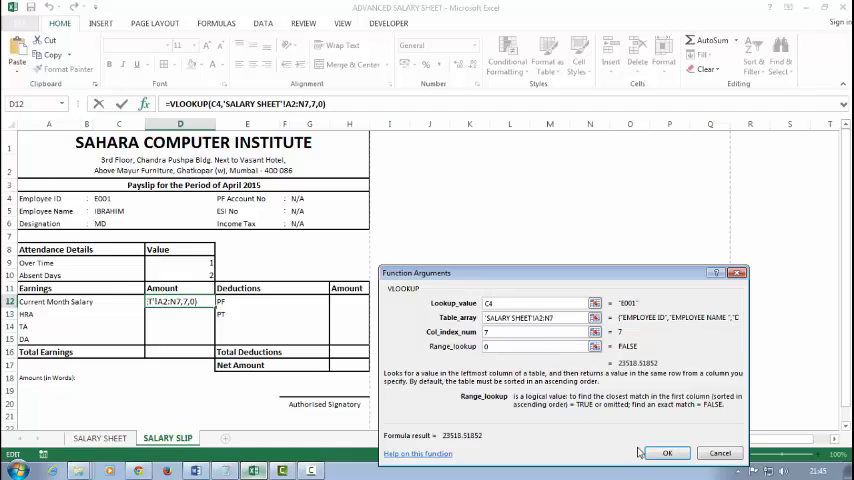
{"action": "left_click", "coordinate": [668, 452]}
{"action": "type", "text": "=VLOOKUP("}
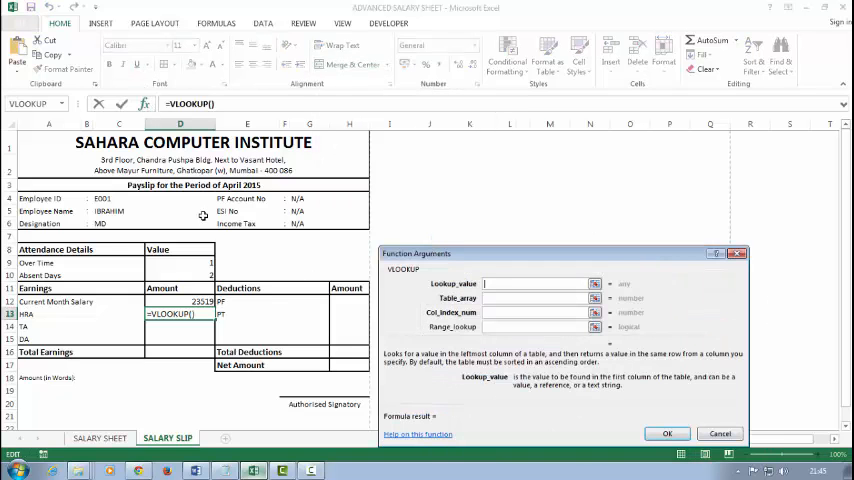
Complete the HRA lookup in C13 from column 8 (7500) and start the TA lookup in C14 from column 9
{"action": "type", "text": "C4"}
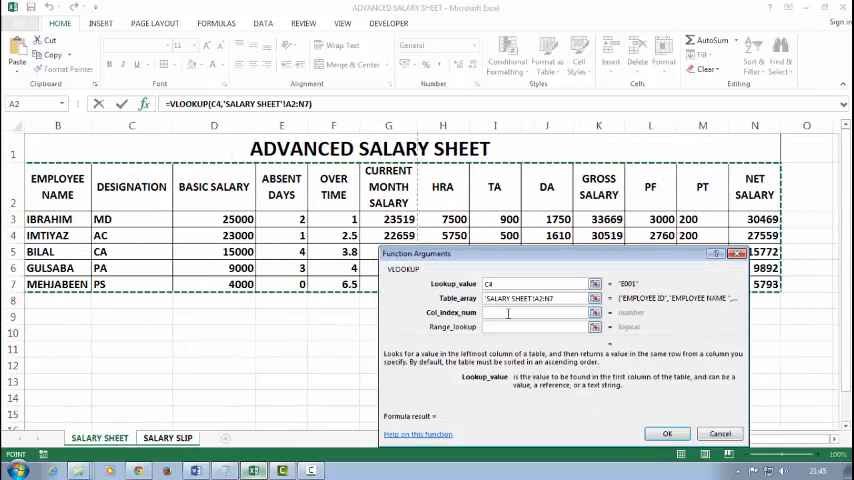
{"action": "left_click", "coordinate": [168, 438]}
{"action": "type", "text": "0"}
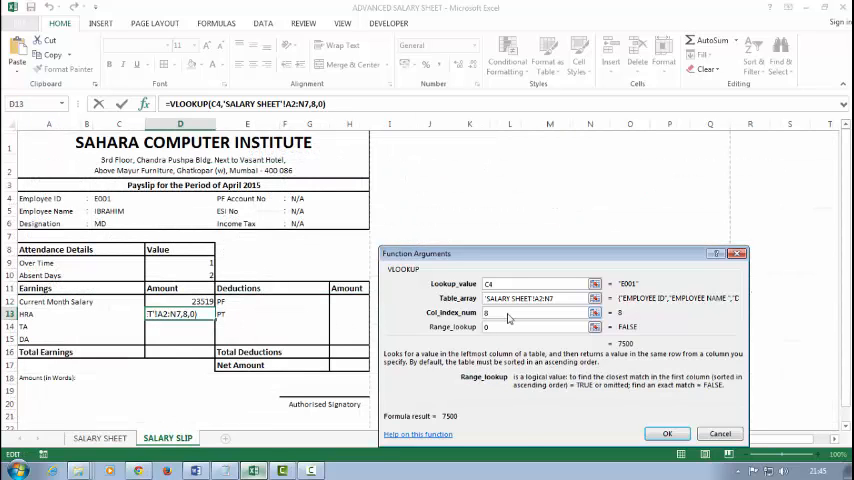
{"action": "left_click", "coordinate": [668, 432]}
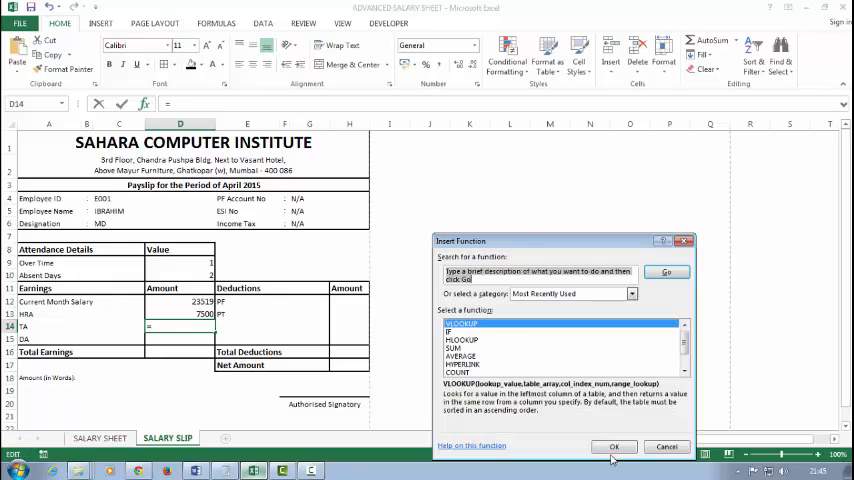
{"action": "left_click", "coordinate": [614, 446]}
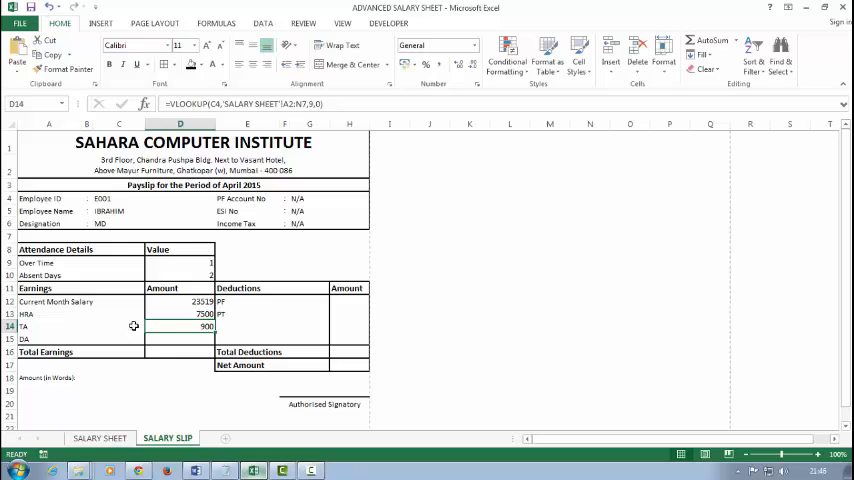
Fill the DA amount in C15 with VLOOKUP(C4, 'SALARY SHEET'!A2:N7, 10, 0), showing 1750
{"action": "left_click", "coordinate": [146, 104]}
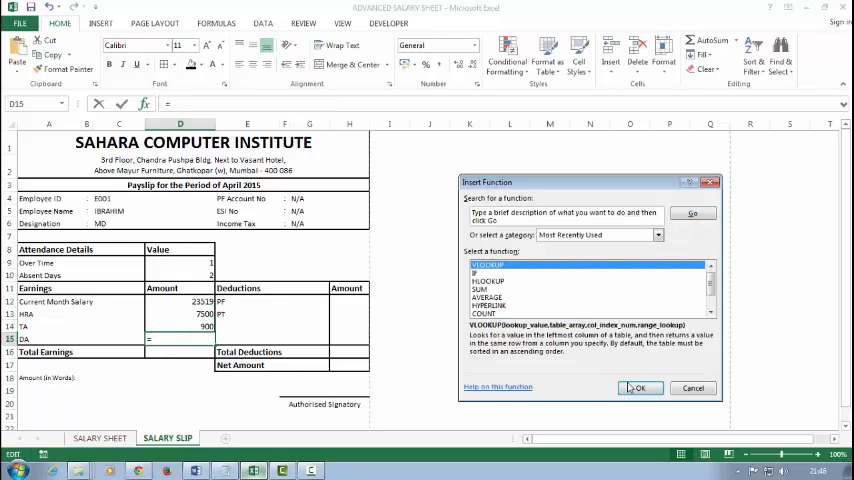
{"action": "left_click", "coordinate": [640, 388]}
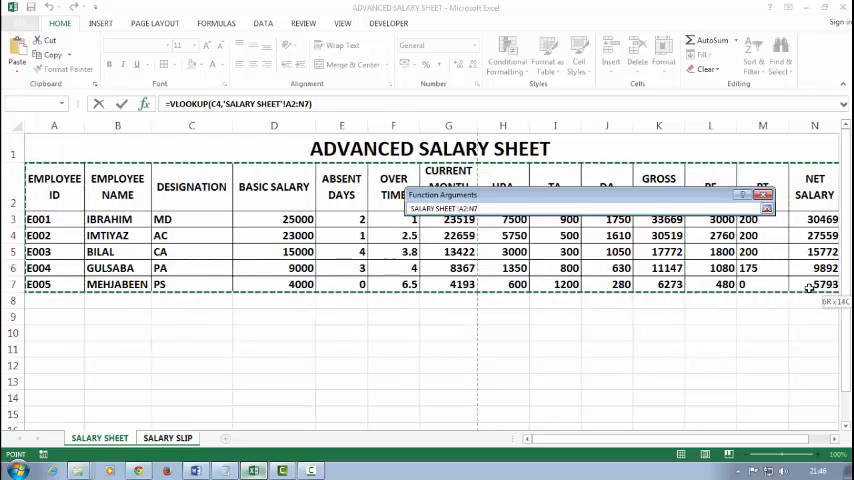
{"action": "left_click", "coordinate": [168, 438]}
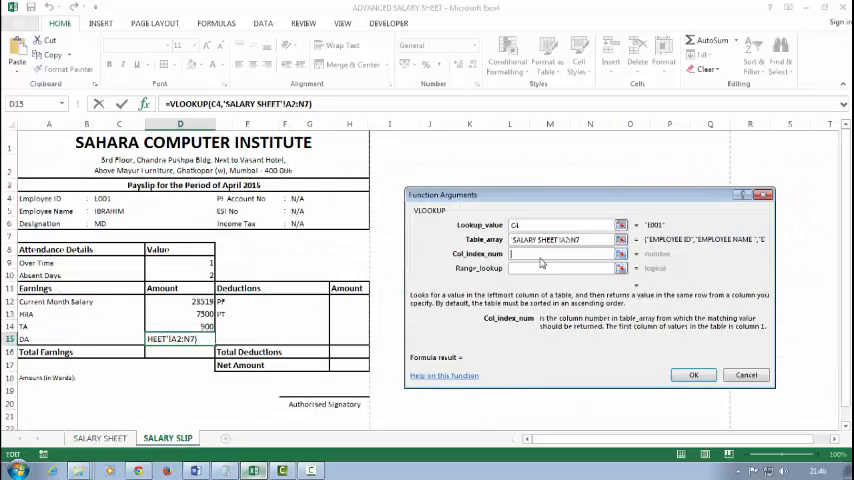
{"action": "type", "text": "10"}
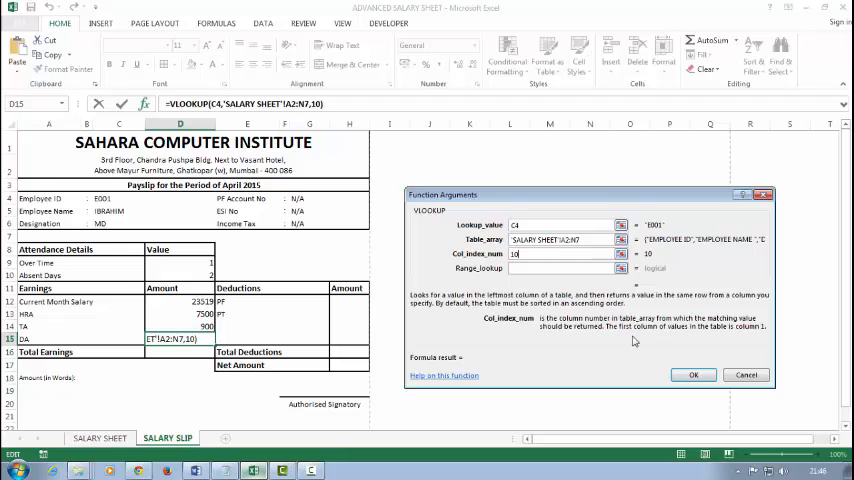
{"action": "type", "text": "0"}
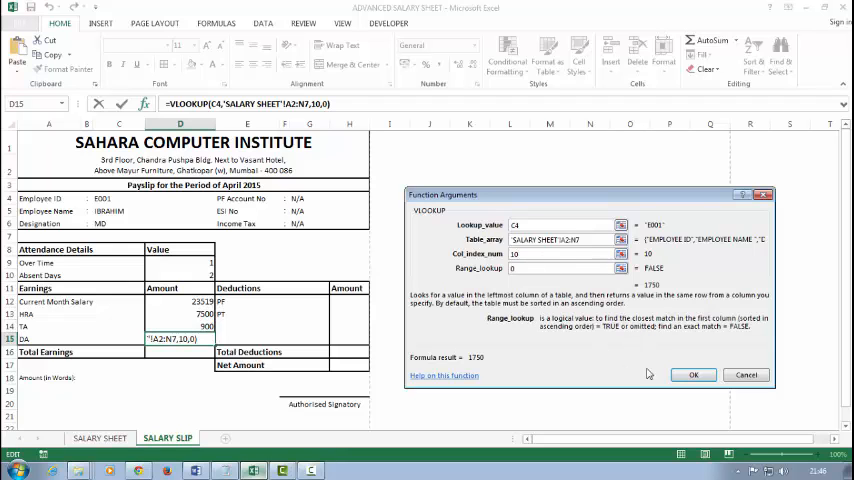
{"action": "left_click", "coordinate": [692, 376]}
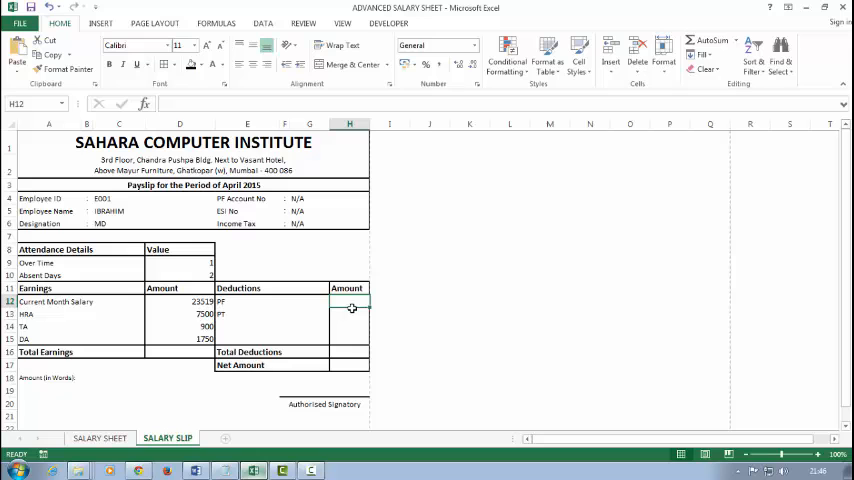
Look up the PF and PT deductions with VLOOKUP on C4, salary table columns 12 and 13, exact match
{"action": "left_click", "coordinate": [146, 104]}
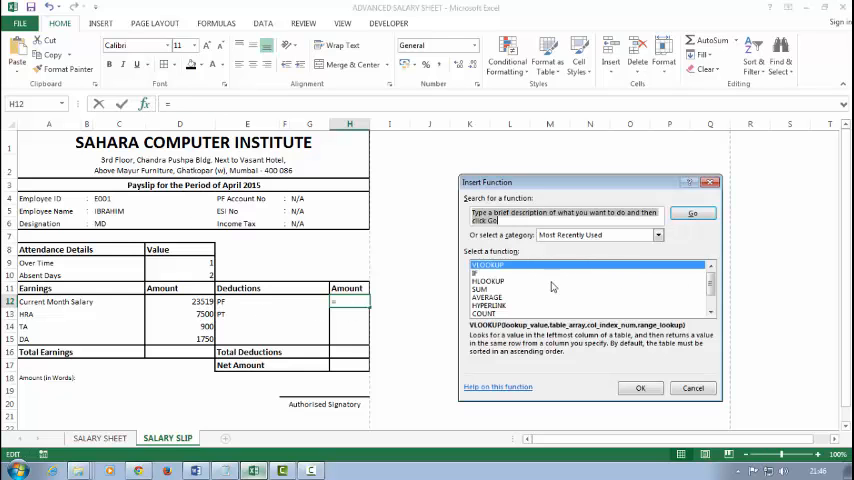
{"action": "left_click", "coordinate": [640, 388]}
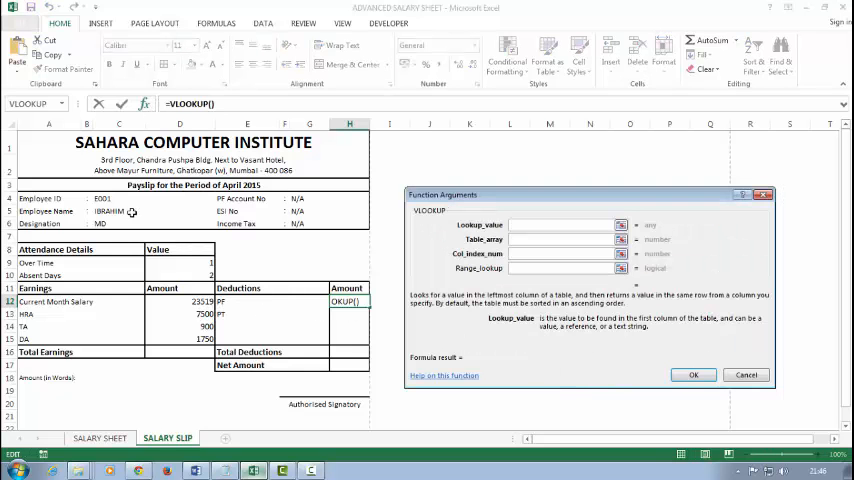
{"action": "type", "text": "C4"}
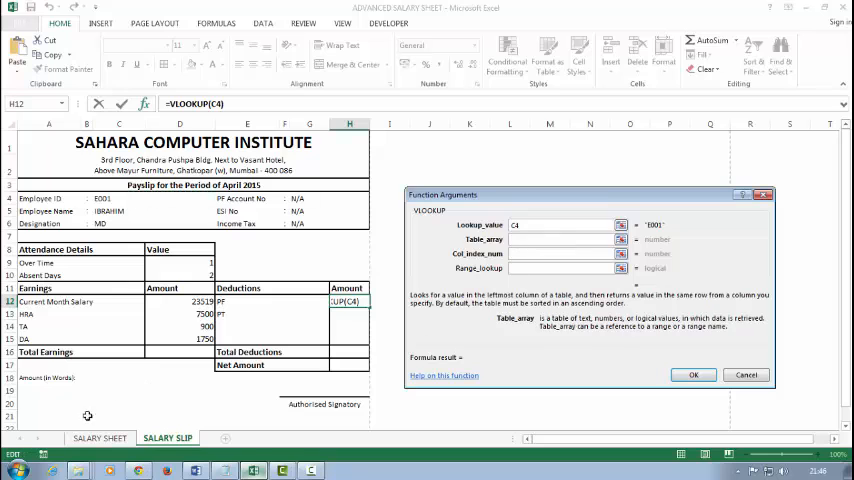
{"action": "left_click", "coordinate": [98, 436]}
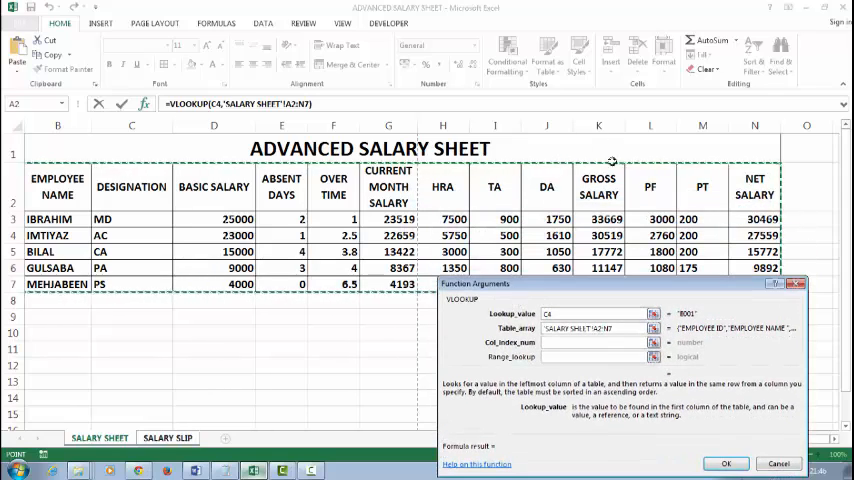
{"action": "left_click", "coordinate": [168, 438]}
{"action": "type", "text": "12"}
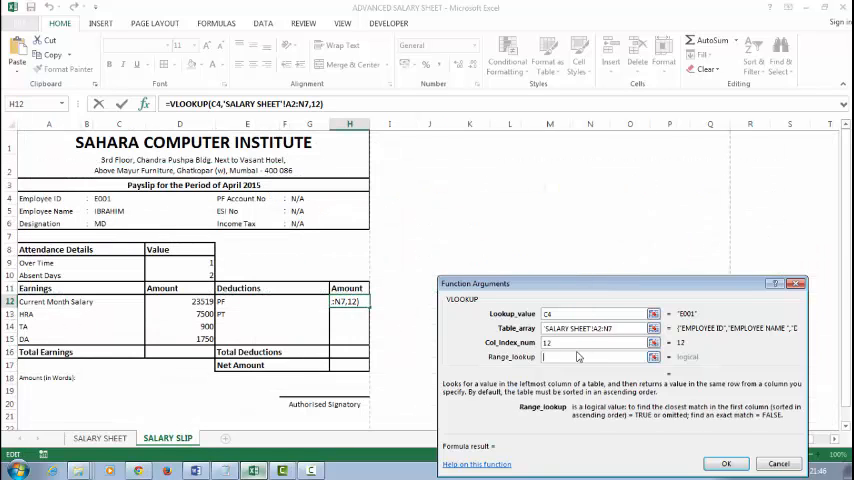
{"action": "left_click", "coordinate": [726, 464]}
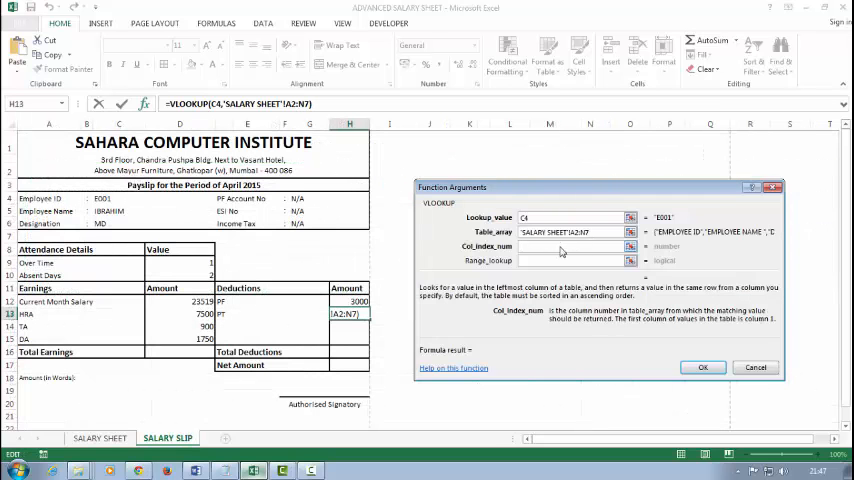
{"action": "type", "text": "0"}
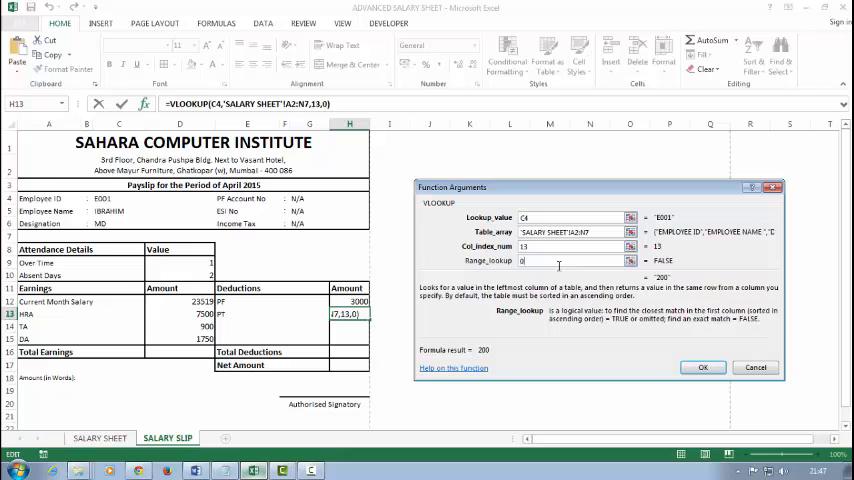
{"action": "left_click", "coordinate": [704, 368]}
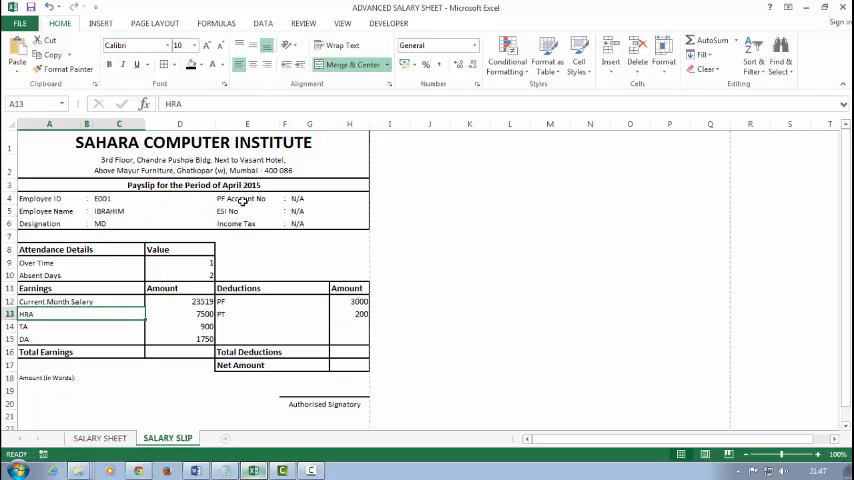
{"action": "left_click", "coordinate": [246, 224]}
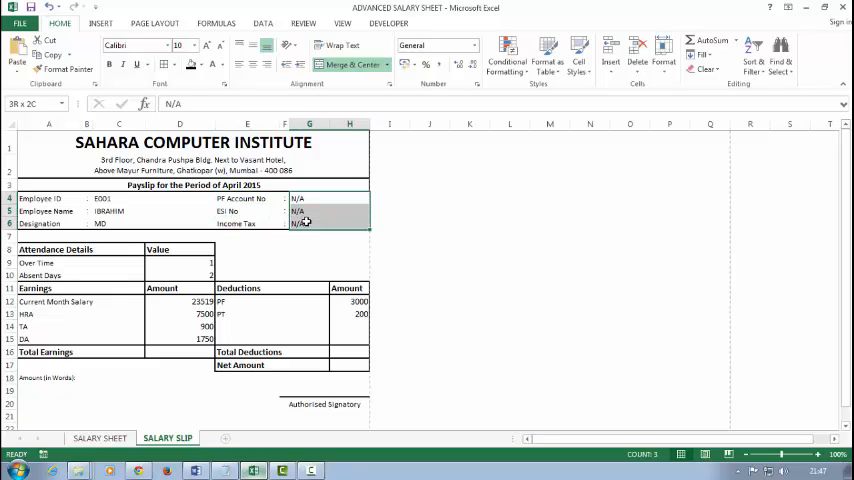
{"action": "left_click", "coordinate": [328, 212]}
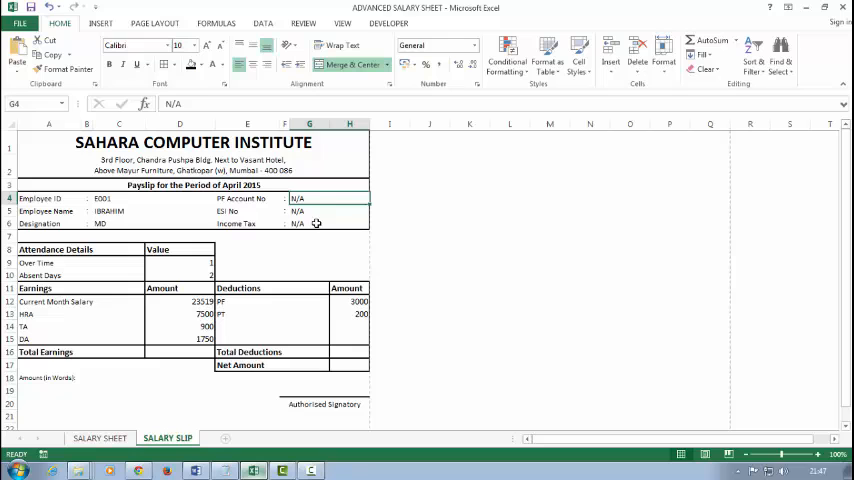
{"action": "mouse_move", "coordinate": [314, 240]}
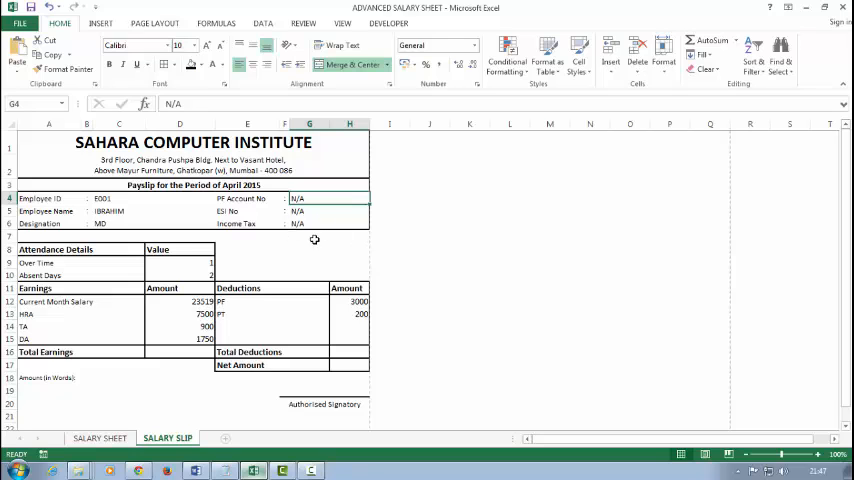
{"action": "left_click", "coordinate": [470, 262]}
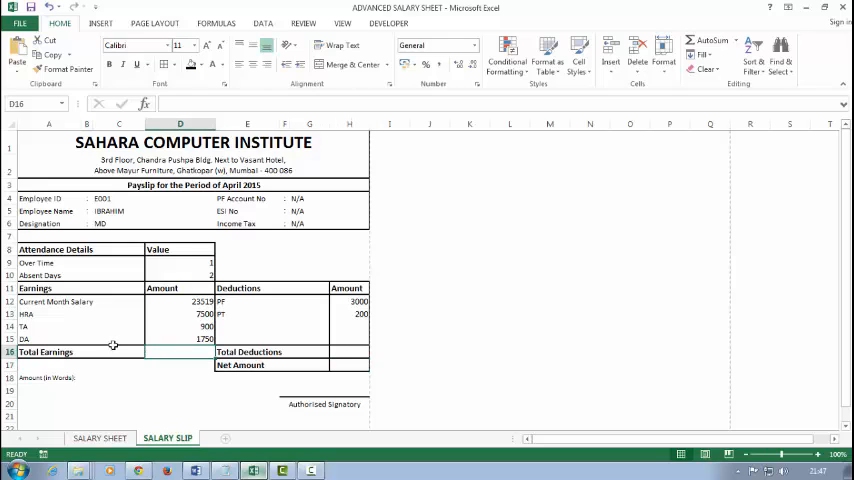
{"action": "mouse_move", "coordinate": [132, 346]}
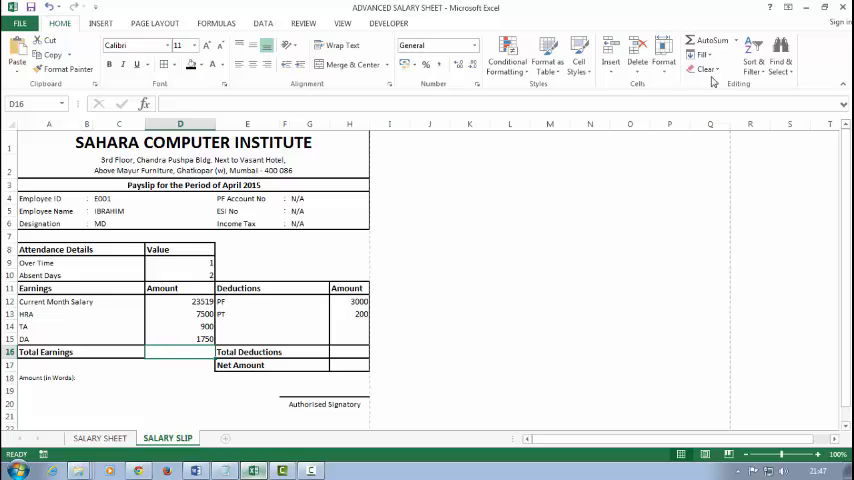
Total earnings with =SUM(D12:D15), sum the deductions and subtract them for the Net Amount
{"action": "type", "text": "=SUM(D12:D15)"}
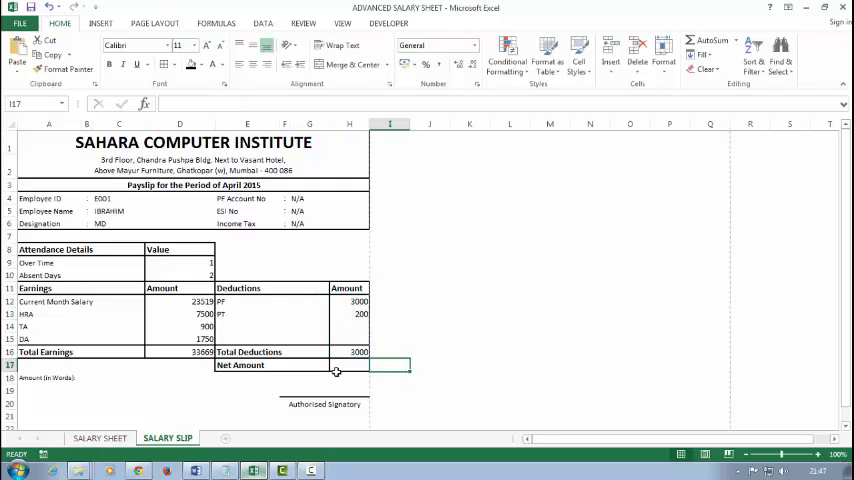
{"action": "left_click", "coordinate": [348, 364]}
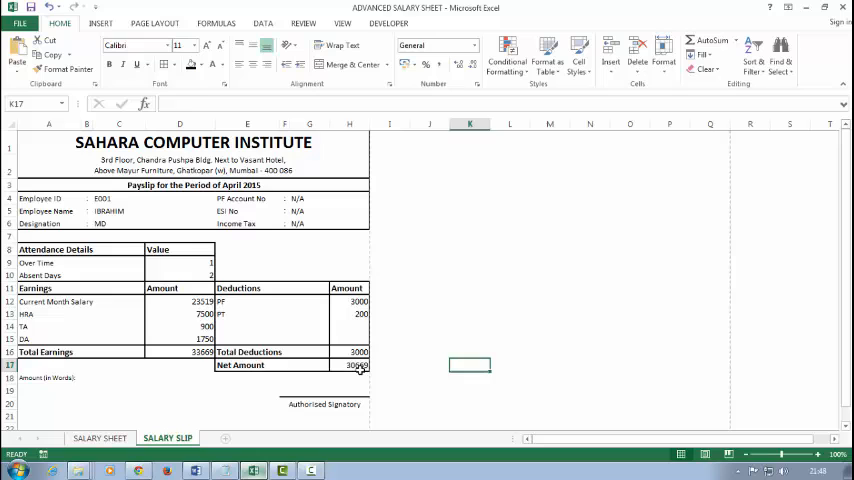
{"action": "left_click", "coordinate": [428, 404]}
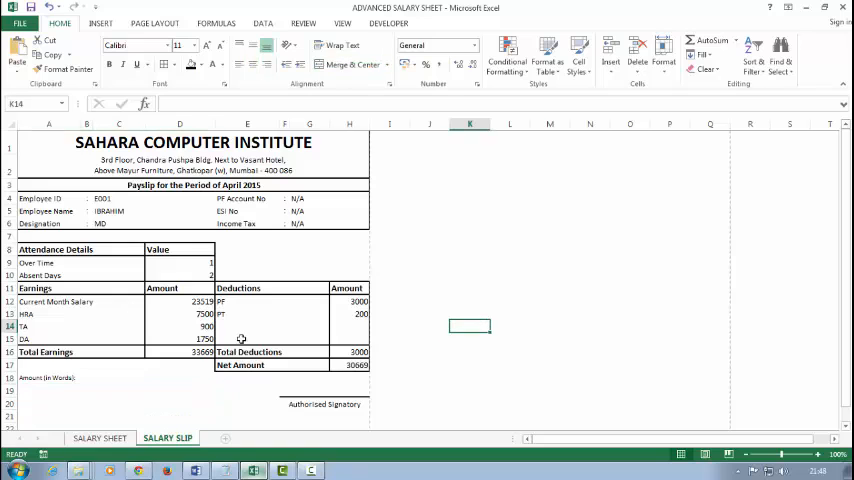
Change the slip's Employee ID to E004 so GULSABA's details fill in
{"action": "left_click", "coordinate": [248, 262]}
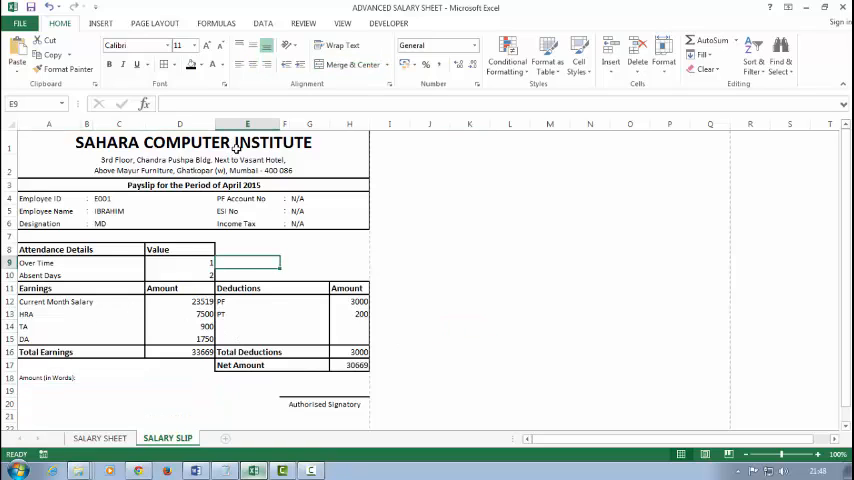
{"action": "left_click", "coordinate": [308, 274]}
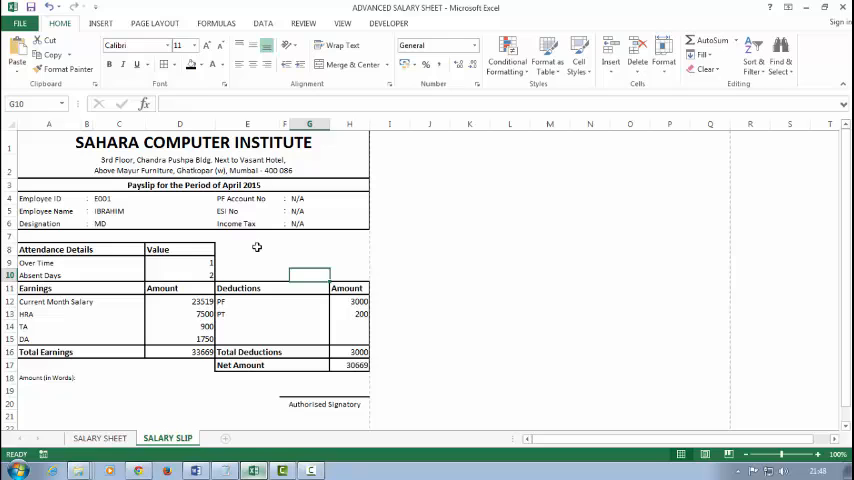
{"action": "left_click", "coordinate": [118, 198]}
{"action": "type", "text": "4"}
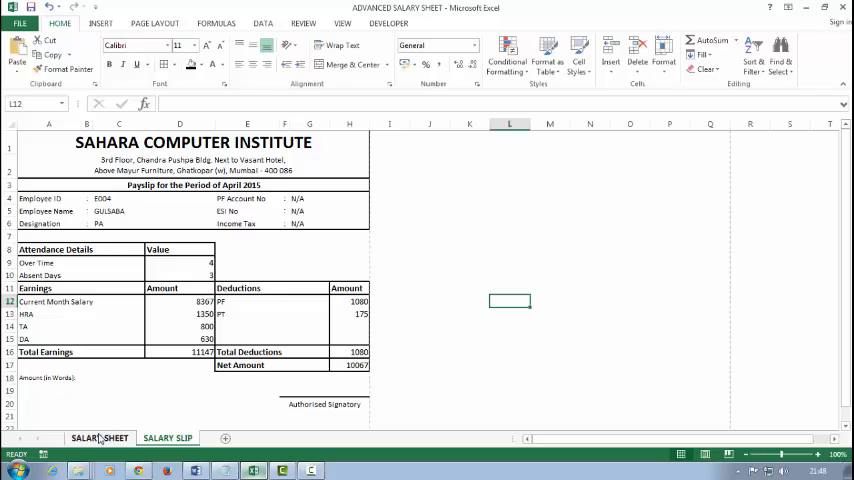
Compare E004's slip figures, including total earnings 11137, against the salary sheet row
{"action": "left_click", "coordinate": [100, 438]}
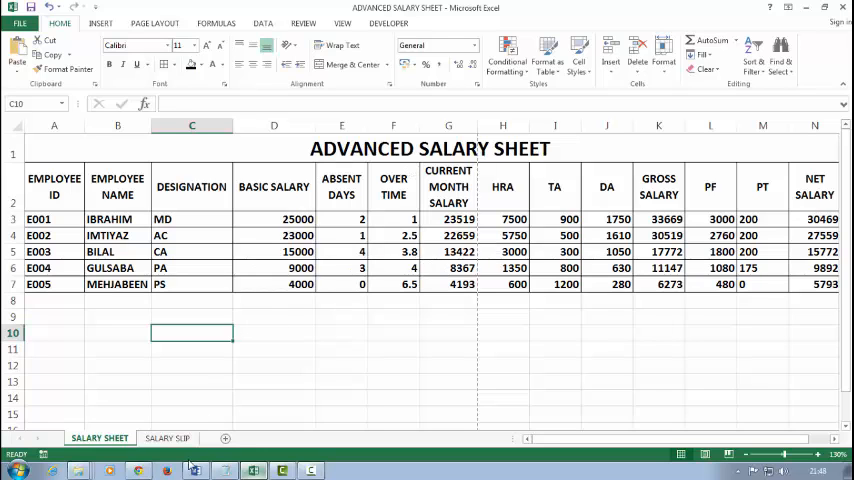
{"action": "left_click", "coordinate": [168, 438]}
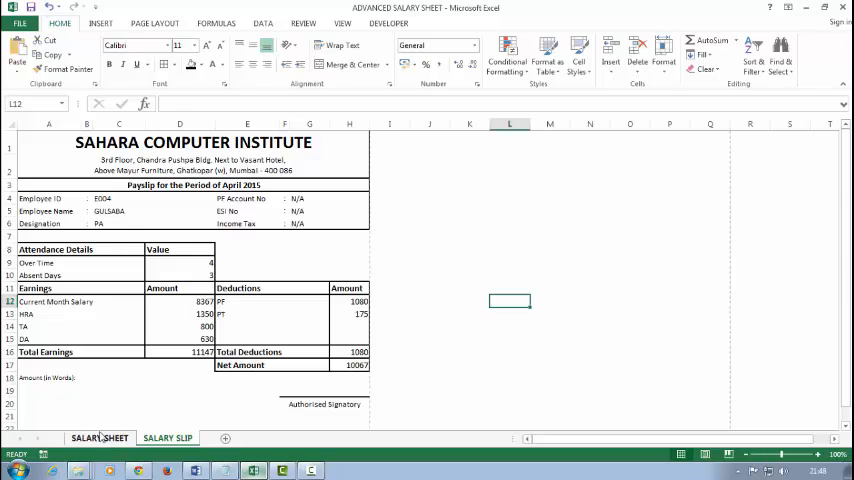
{"action": "left_click", "coordinate": [100, 438]}
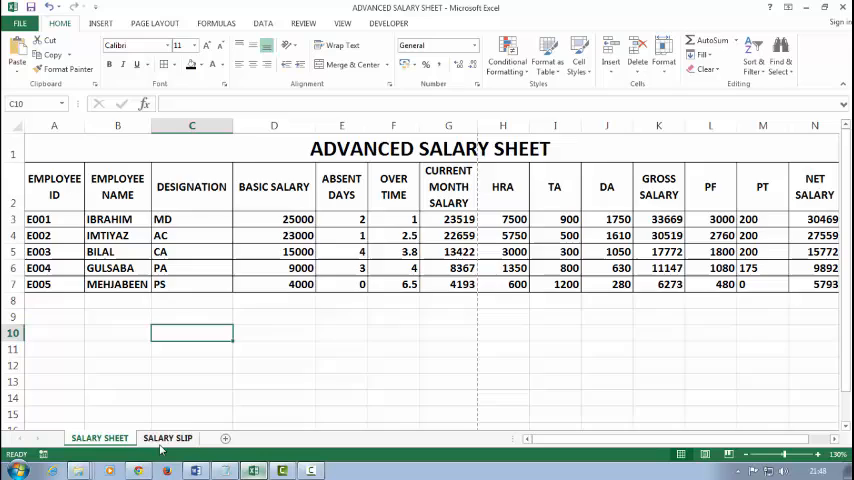
{"action": "left_click", "coordinate": [168, 438]}
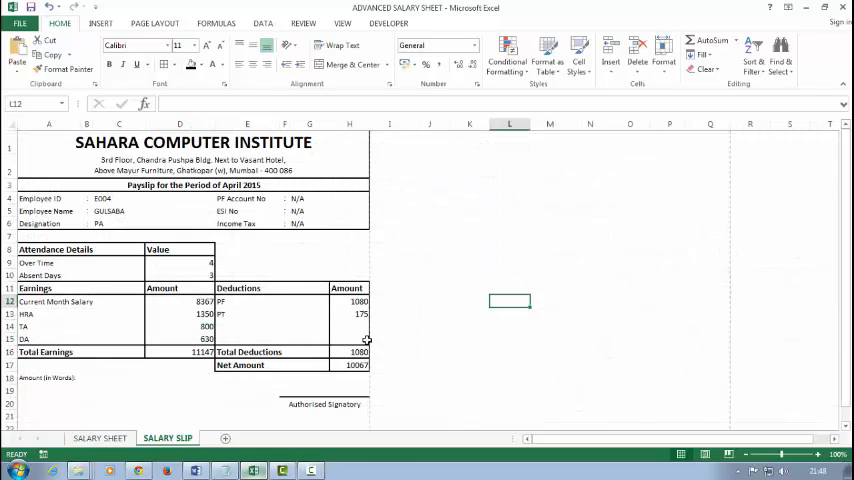
{"action": "left_click", "coordinate": [348, 262]}
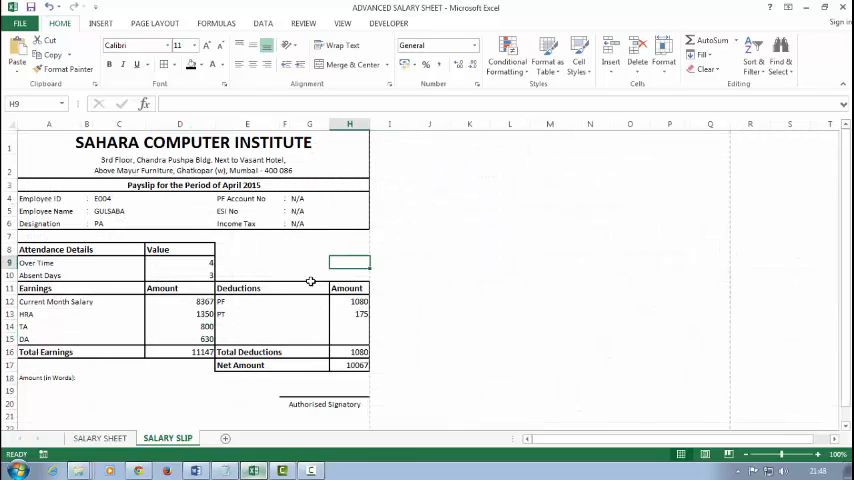